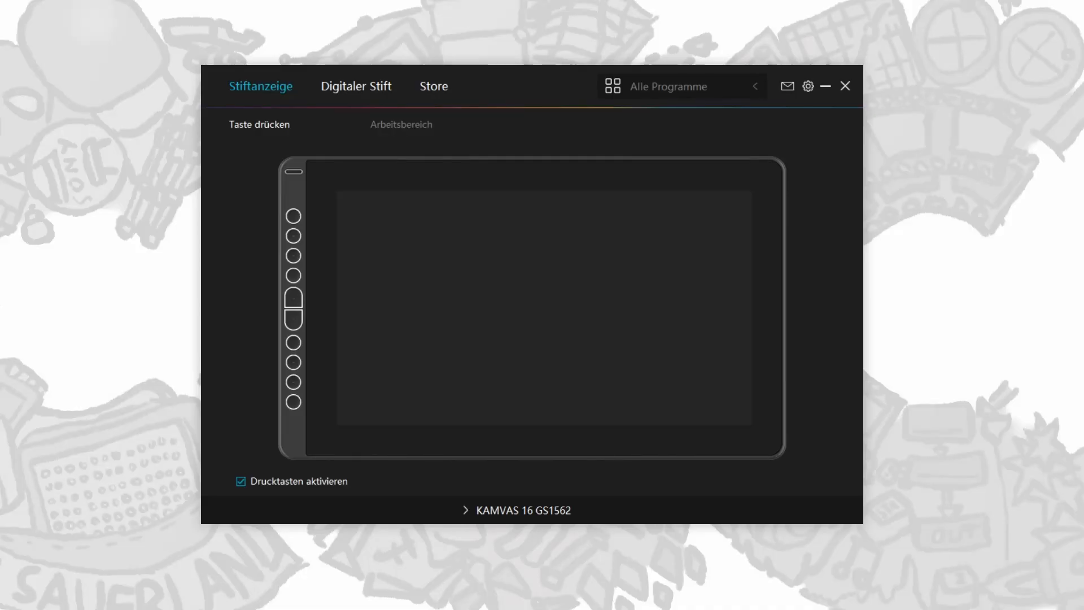
mouse_move(483, 443)
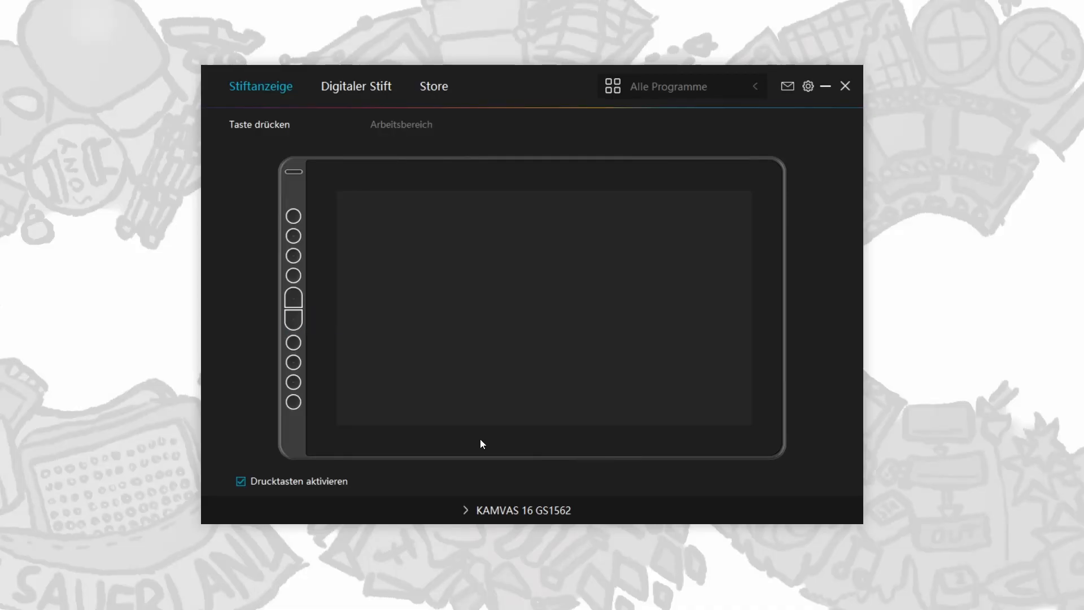
- Review the fourth press key's assignment in the Kamvas 16 driver and close it
click(294, 275)
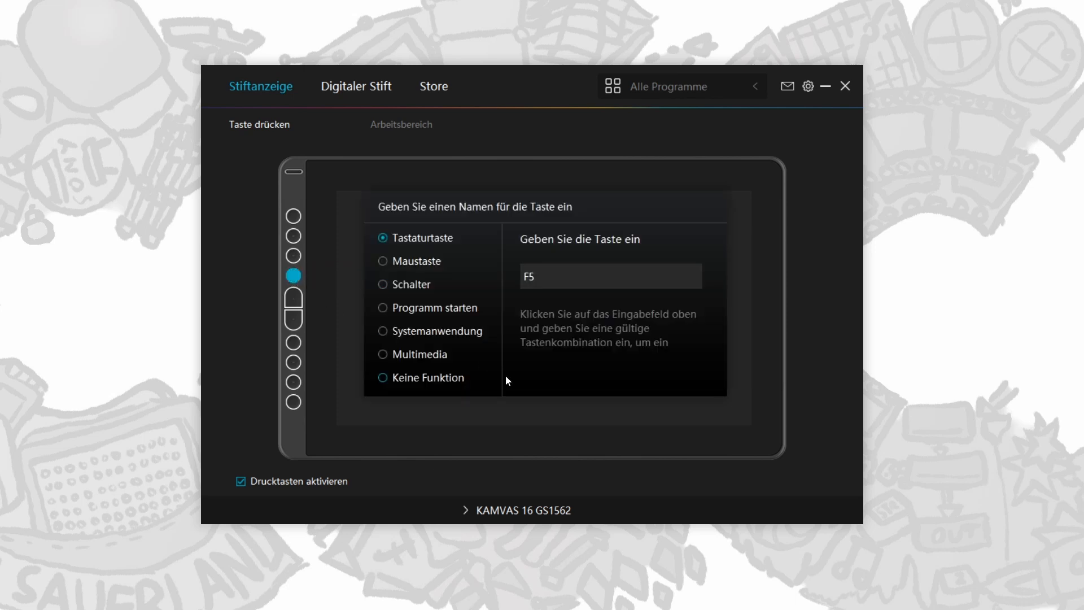
click(681, 86)
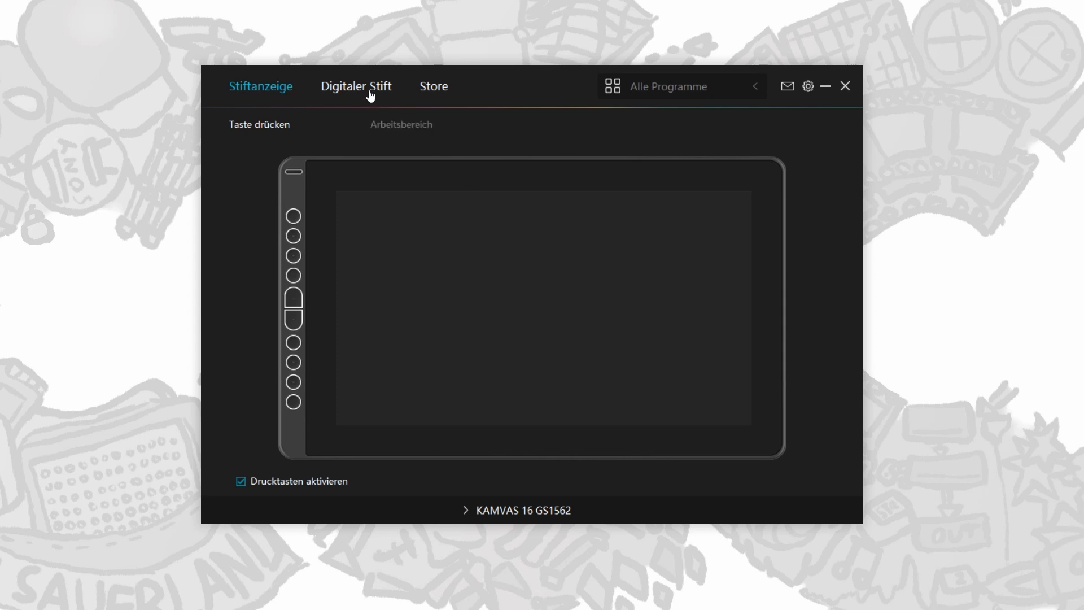
click(356, 86)
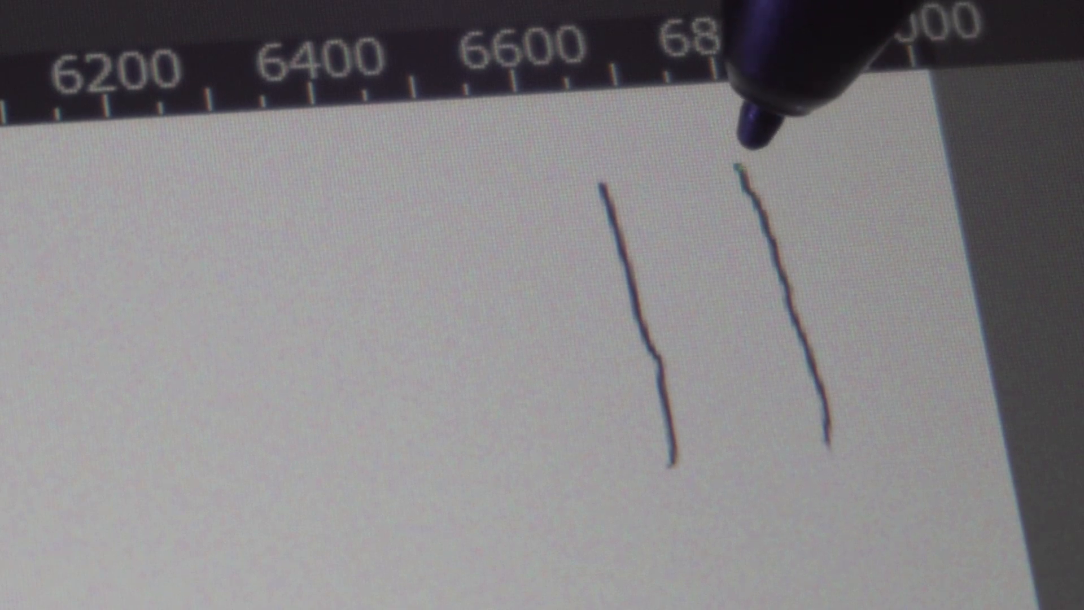
- Draw a curly stroke and looping cursive strokes reaching the canvas's upper right edge
drag(743, 179, 815, 187)
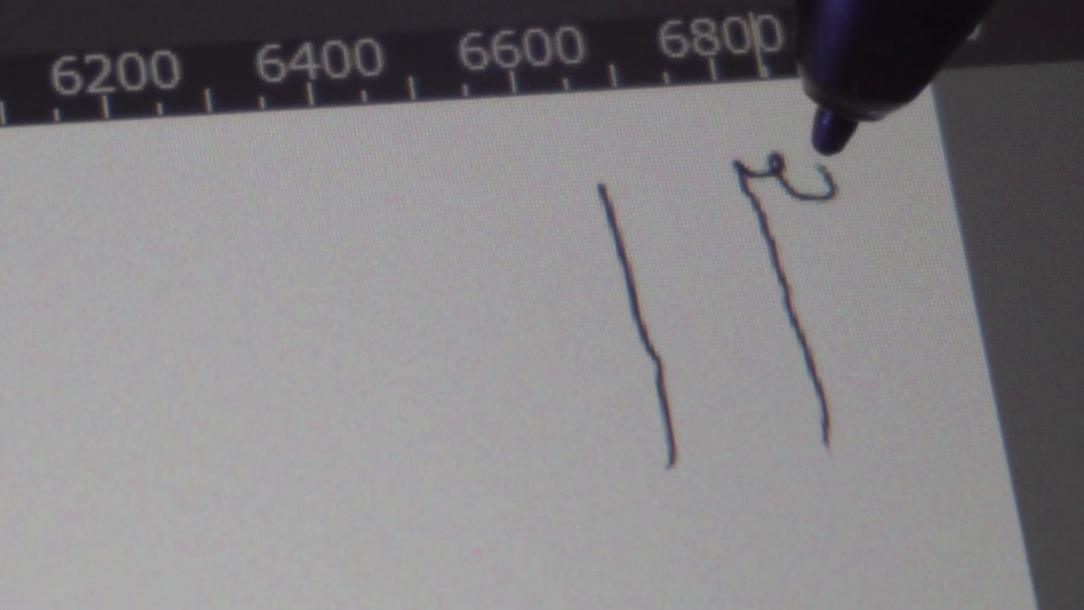
drag(781, 179, 919, 180)
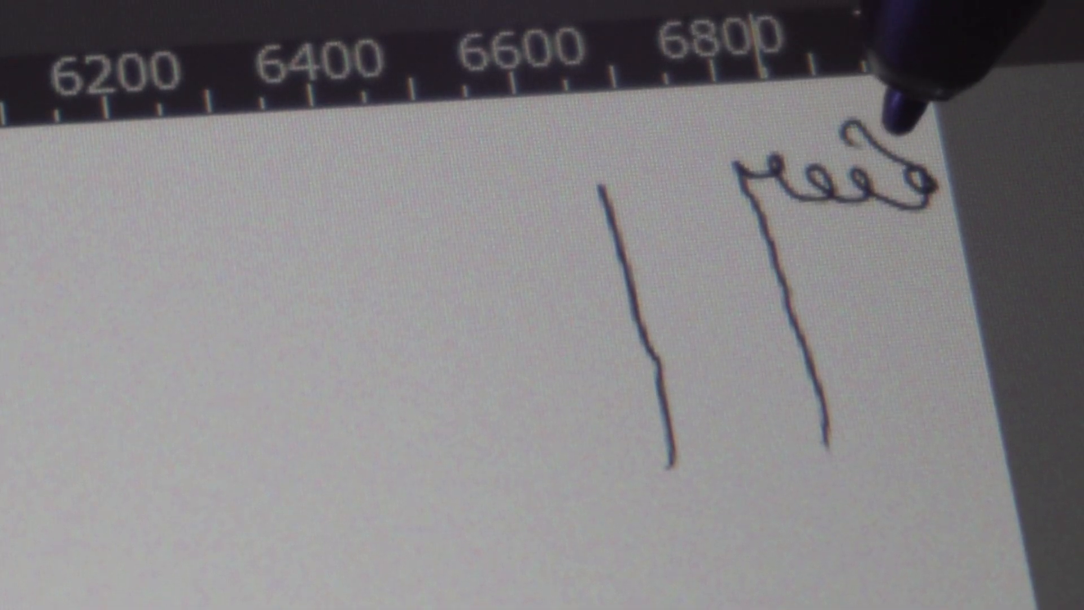